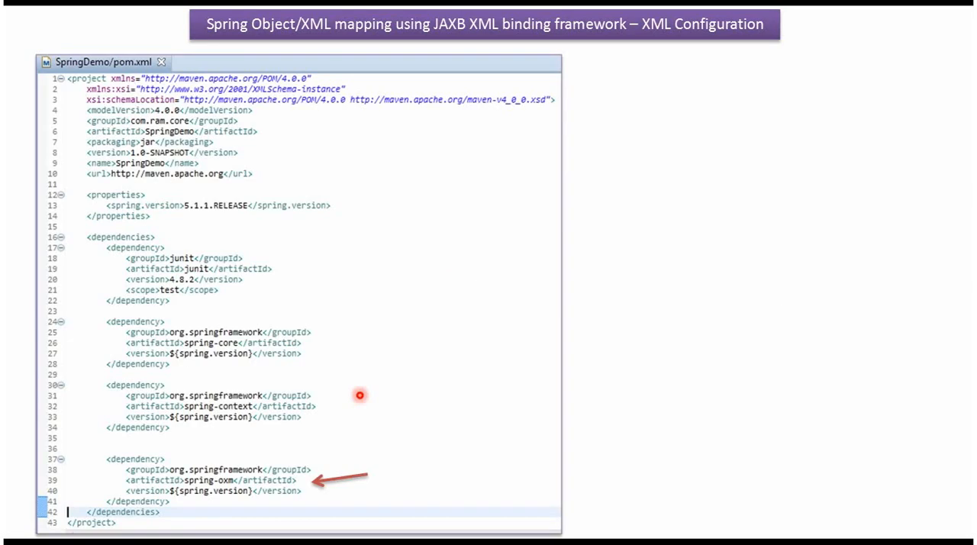
mouse_move(206, 488)
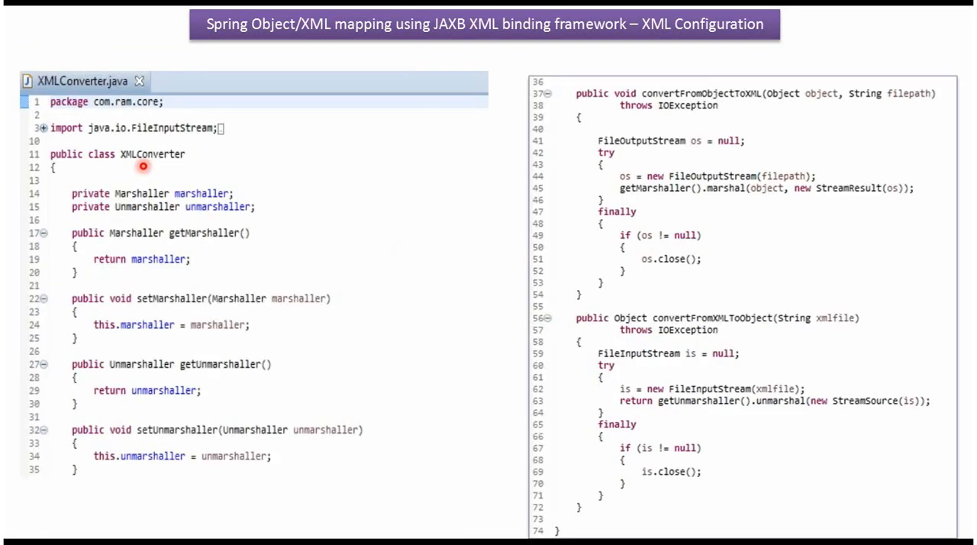
mouse_move(221, 203)
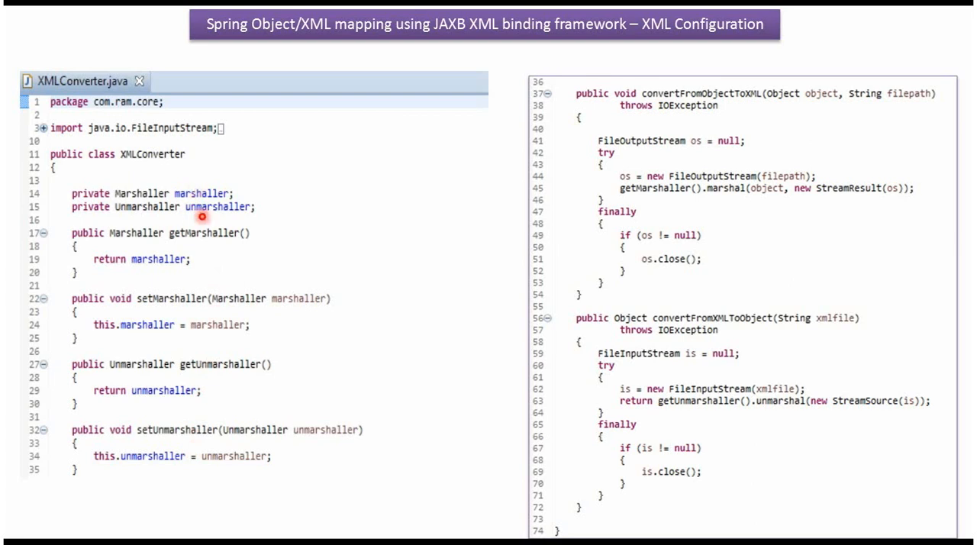
mouse_move(674, 105)
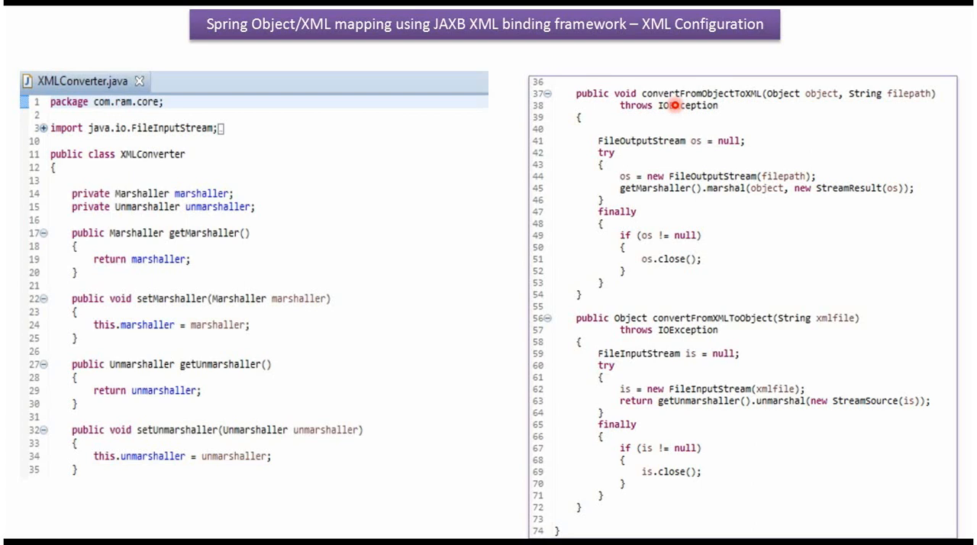
mouse_move(643, 195)
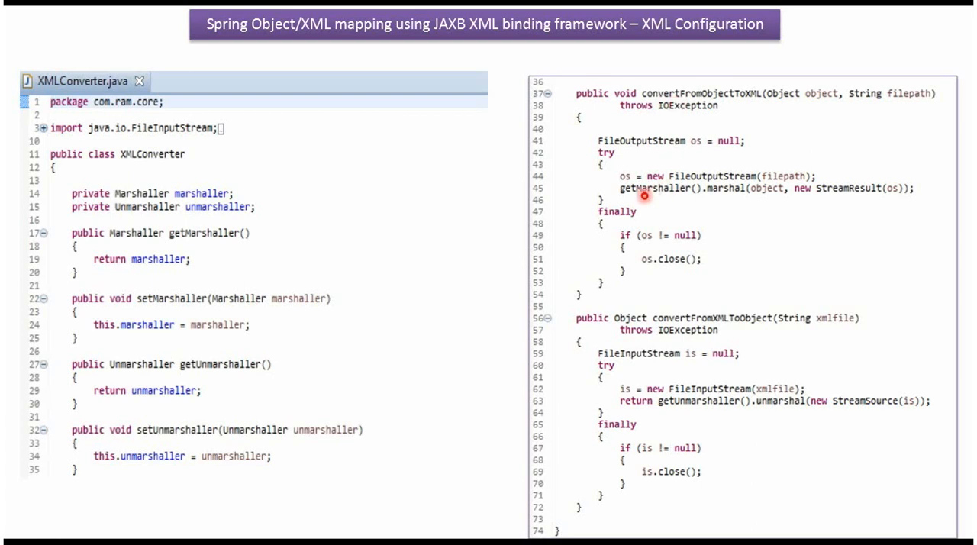
mouse_move(713, 278)
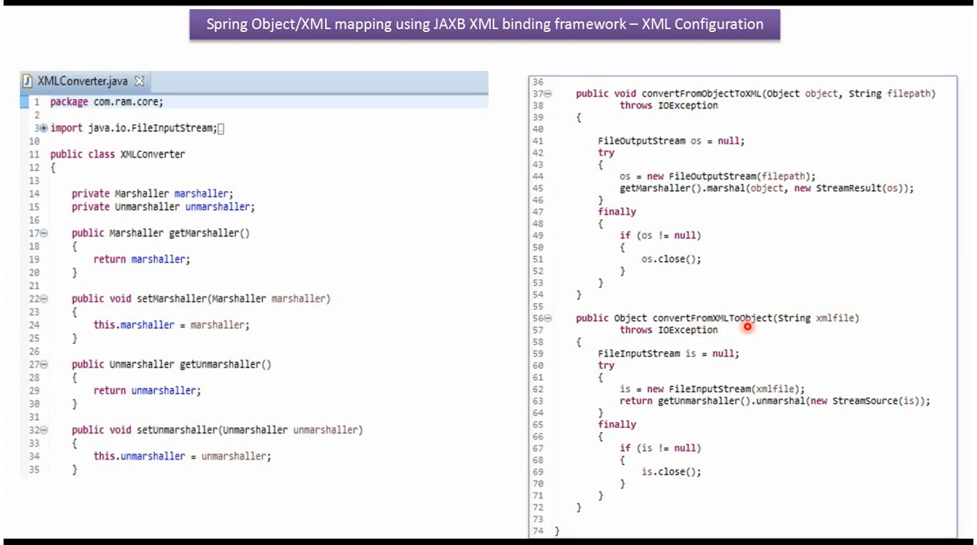
mouse_move(797, 407)
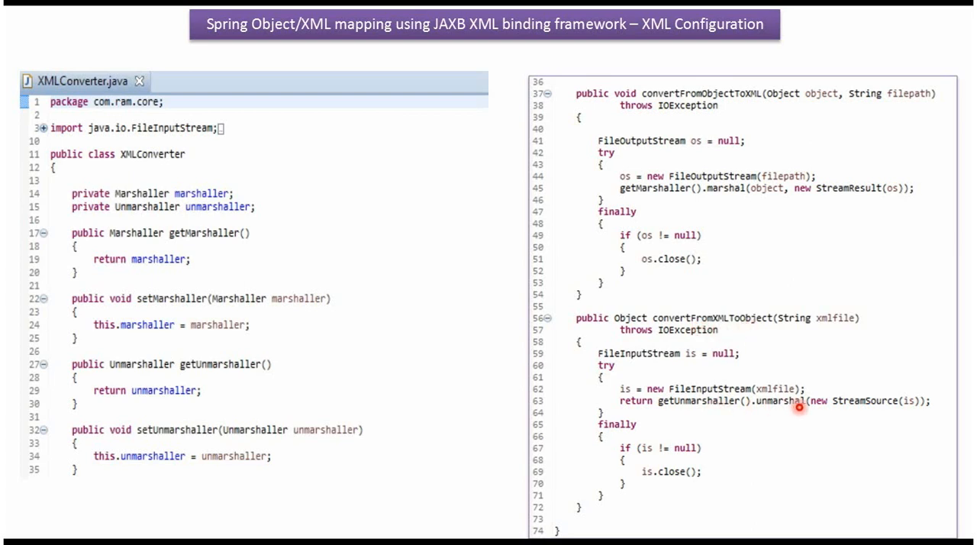
mouse_move(852, 411)
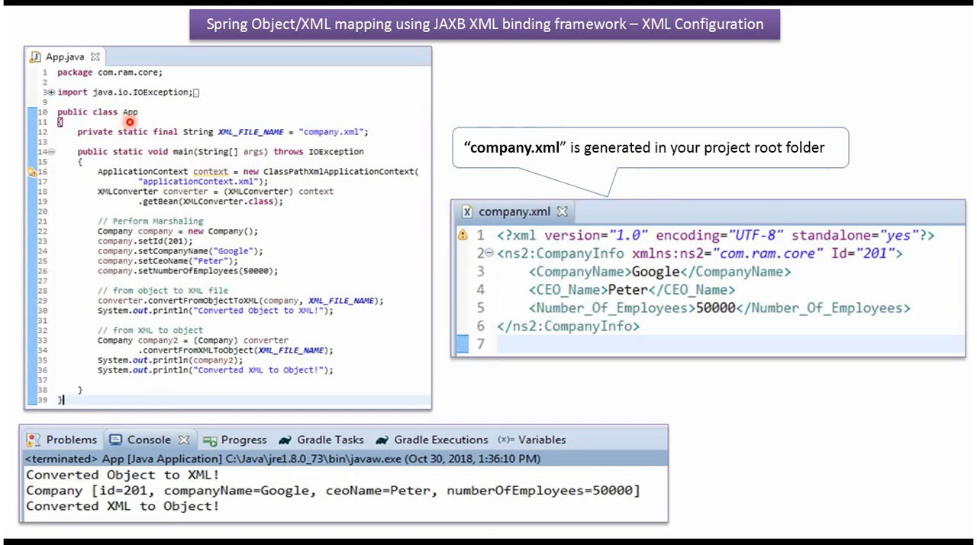
mouse_move(220, 184)
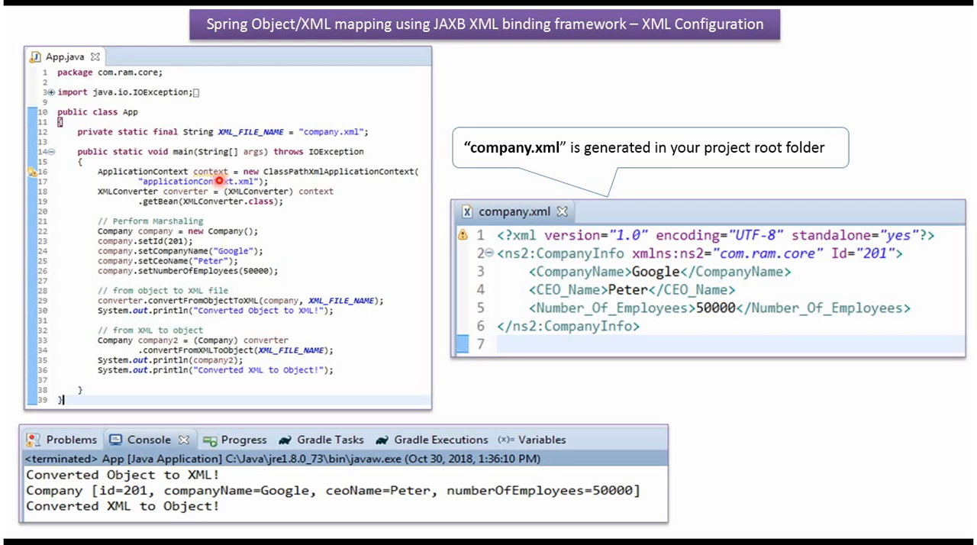
mouse_move(181, 190)
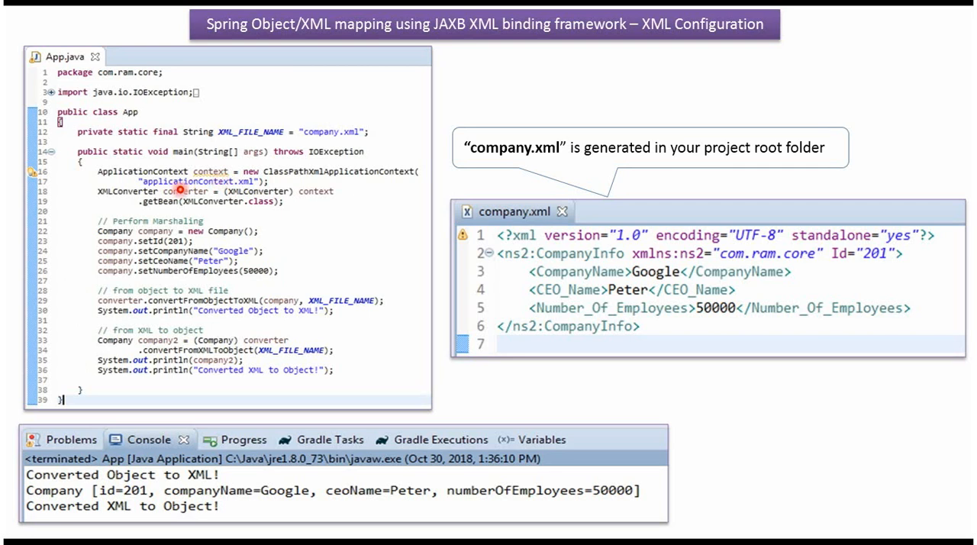
mouse_move(238, 189)
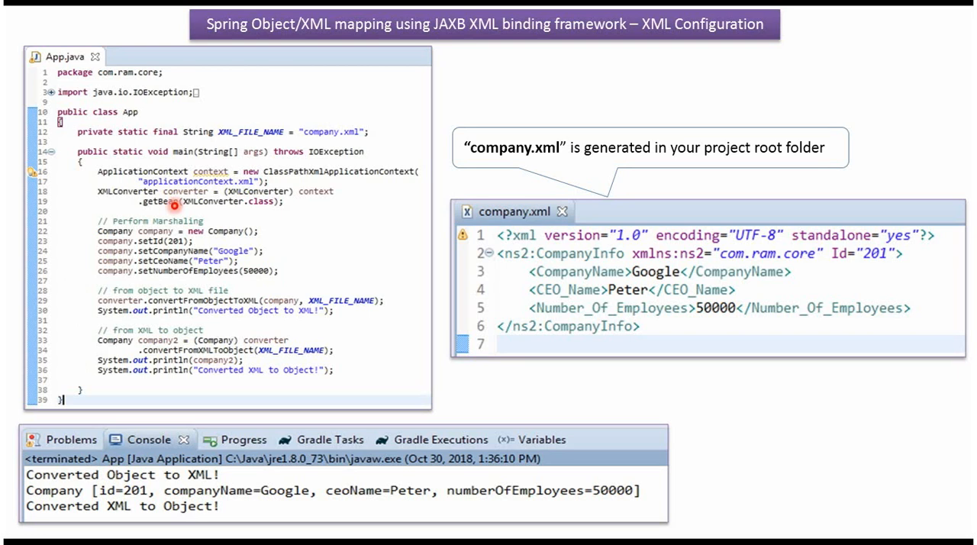
mouse_move(266, 206)
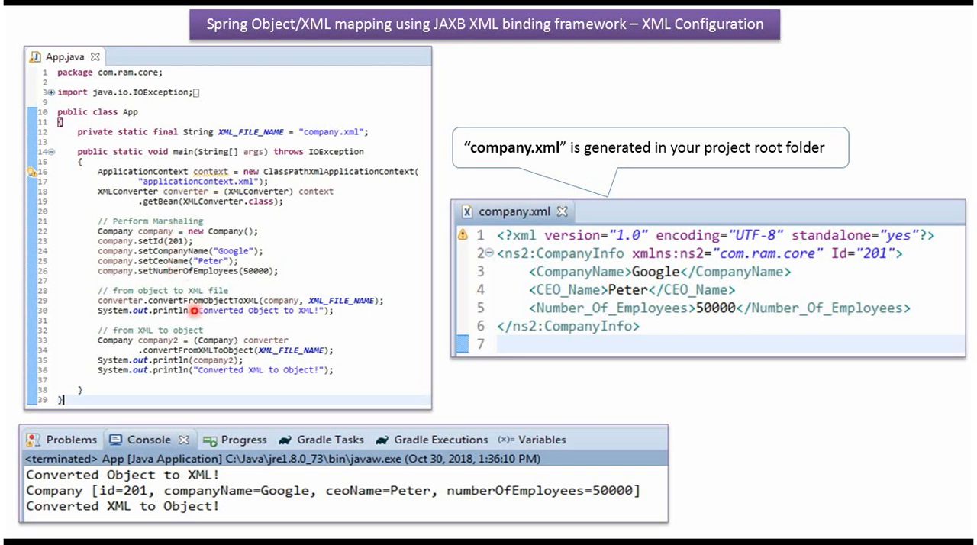
mouse_move(226, 311)
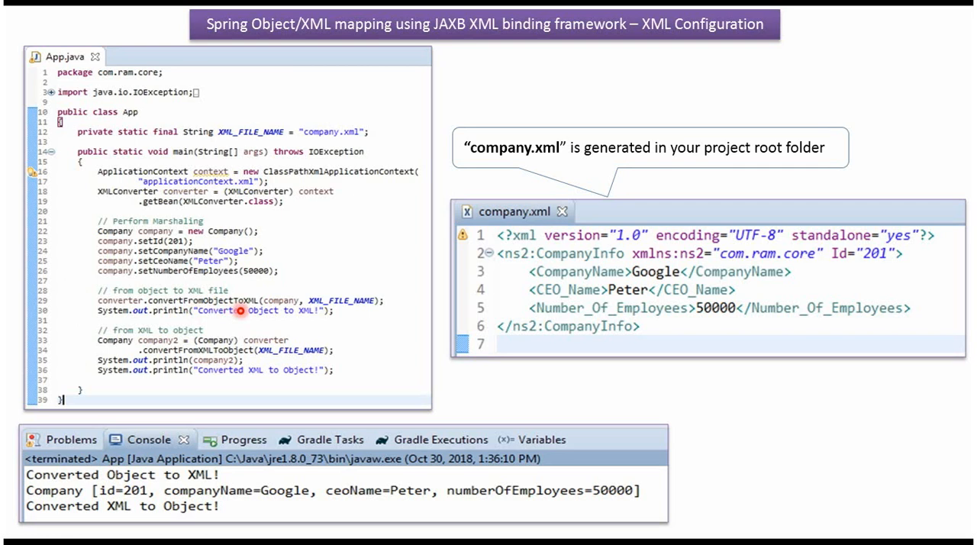
mouse_move(277, 310)
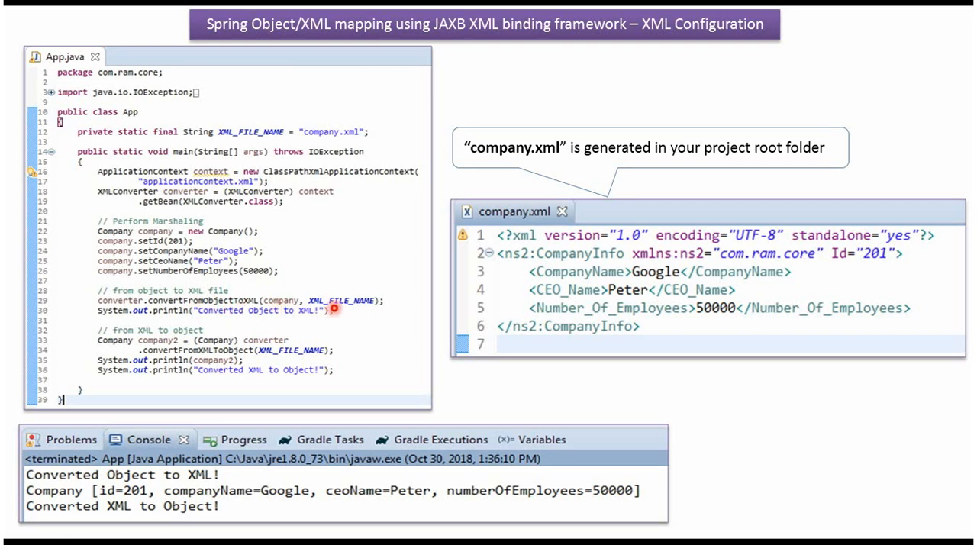
mouse_move(343, 141)
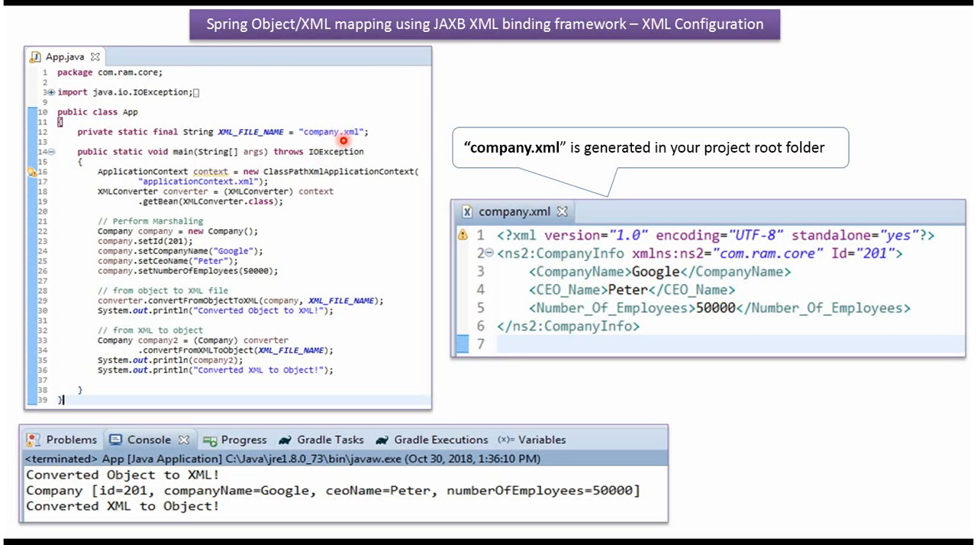
mouse_move(289, 296)
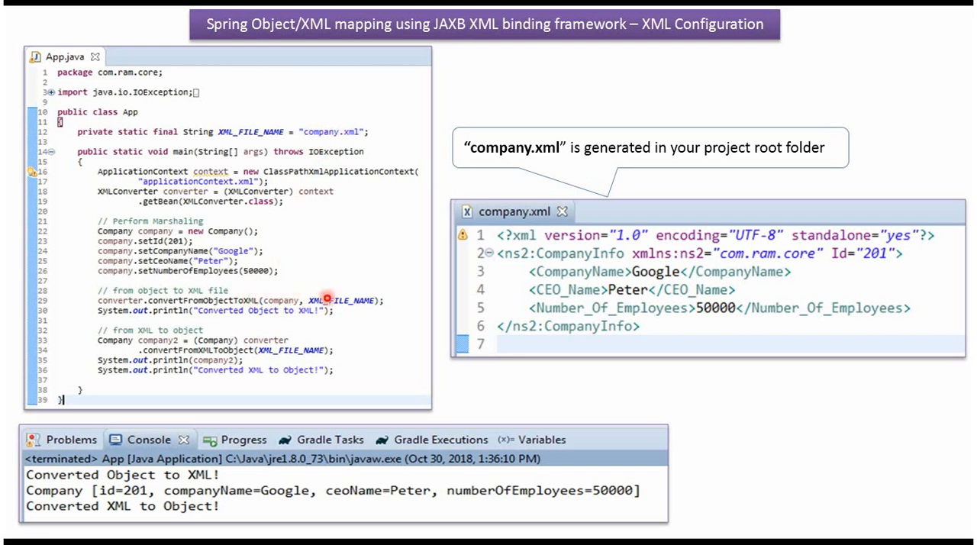
mouse_move(213, 360)
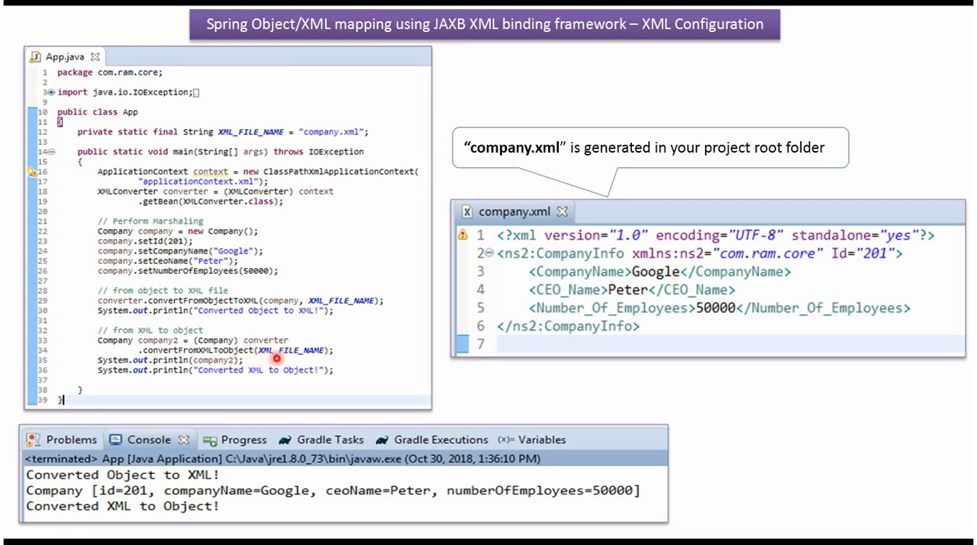
mouse_move(244, 329)
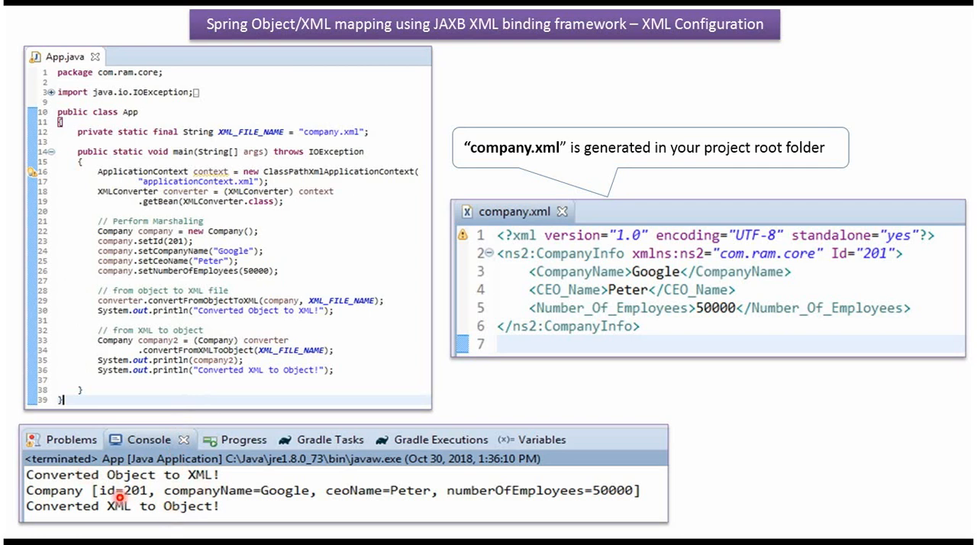
mouse_move(208, 510)
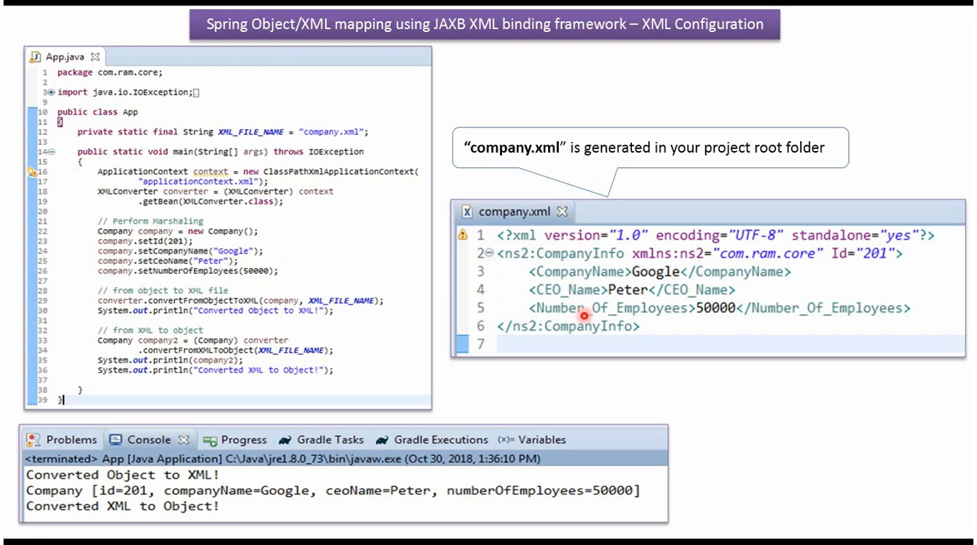
mouse_move(603, 322)
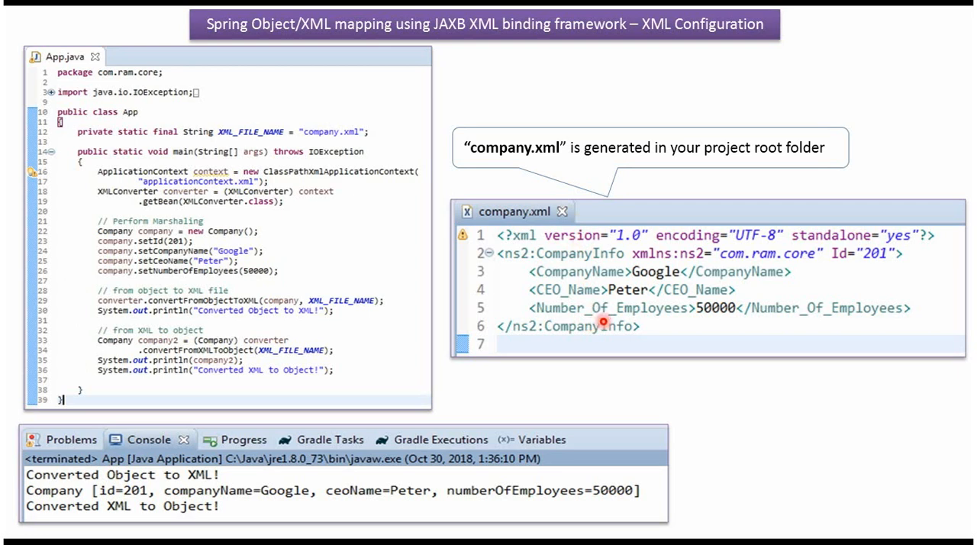
mouse_move(603, 333)
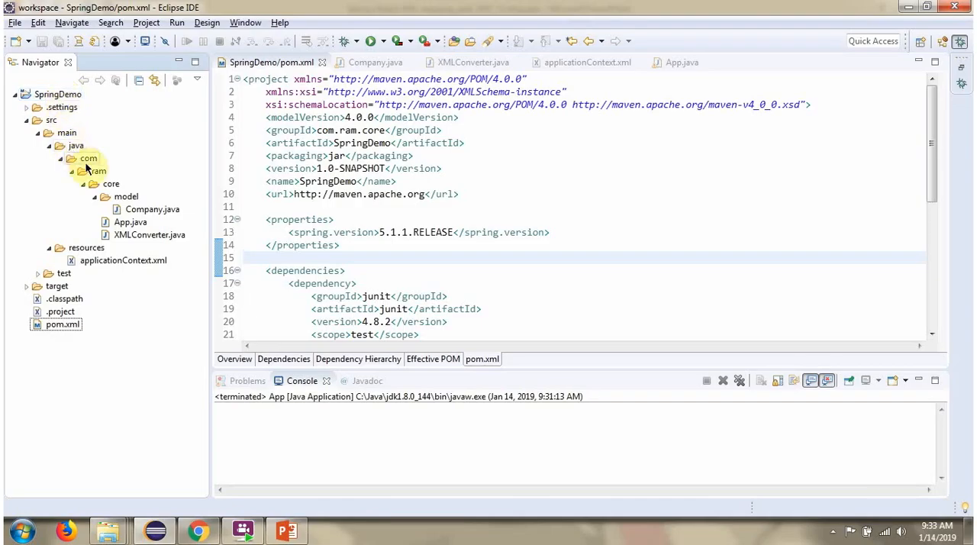
- Scroll through Company.java to review the Company class
left_click(123, 260)
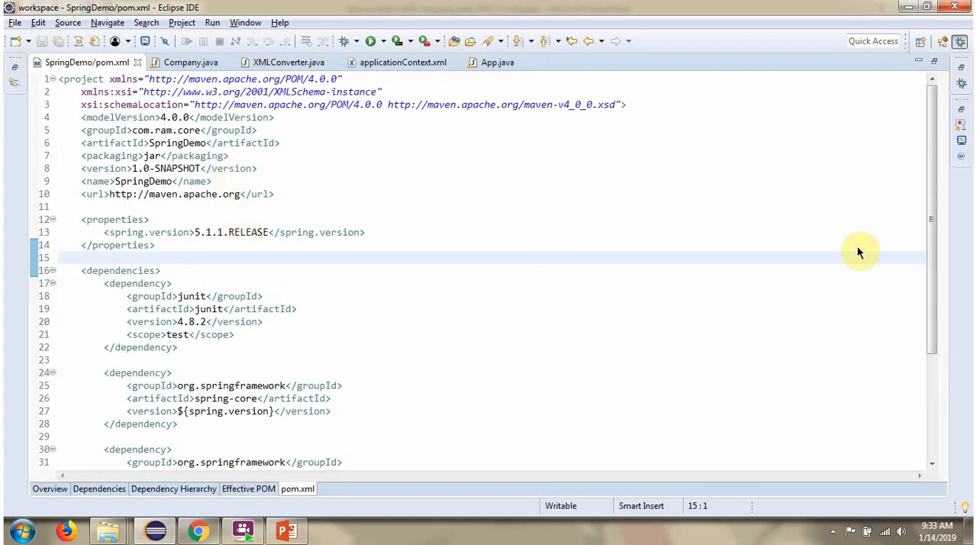
scroll("down", 3)
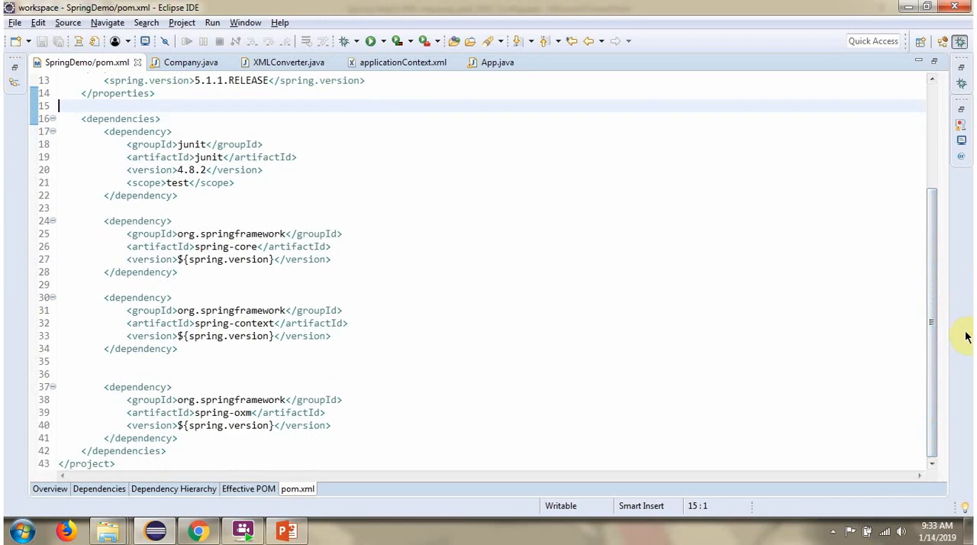
left_click(191, 62)
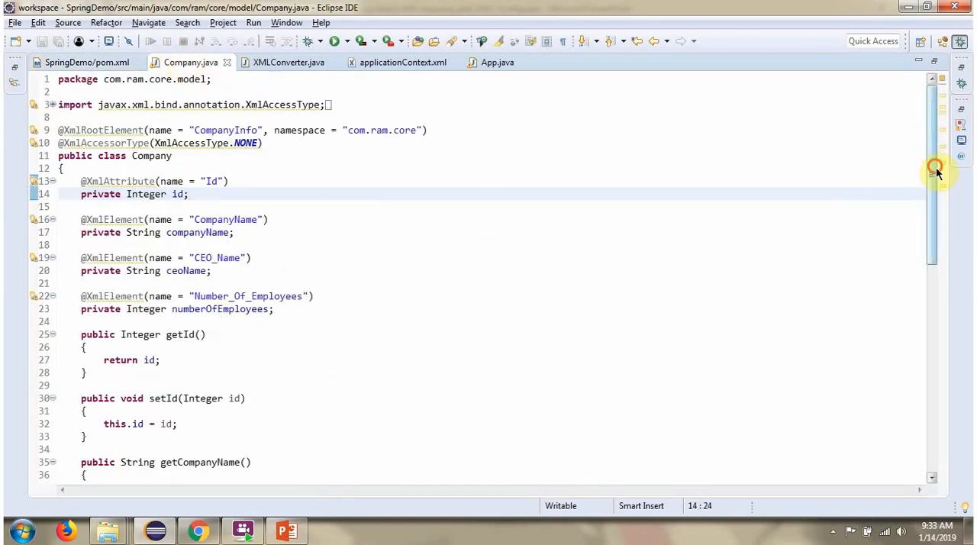
scroll("down", 3)
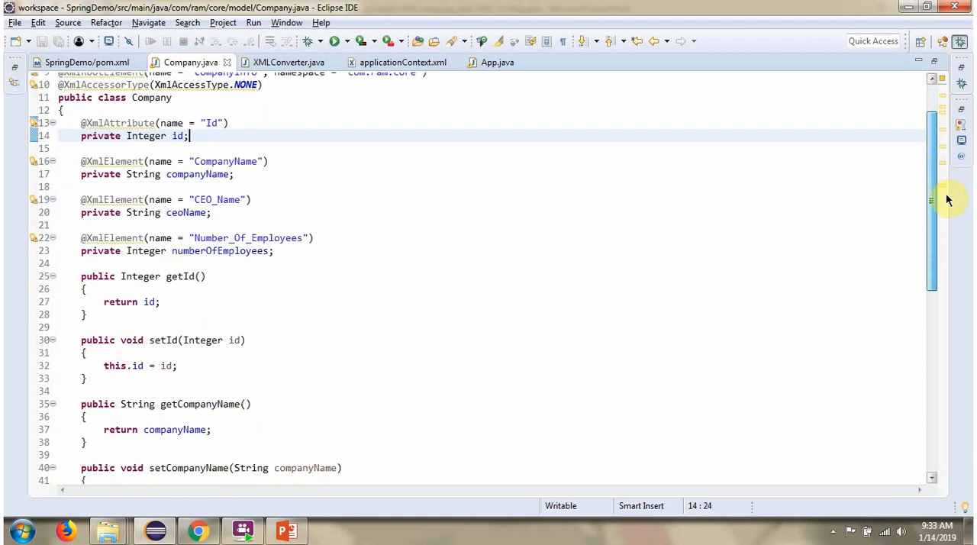
scroll("down", 3)
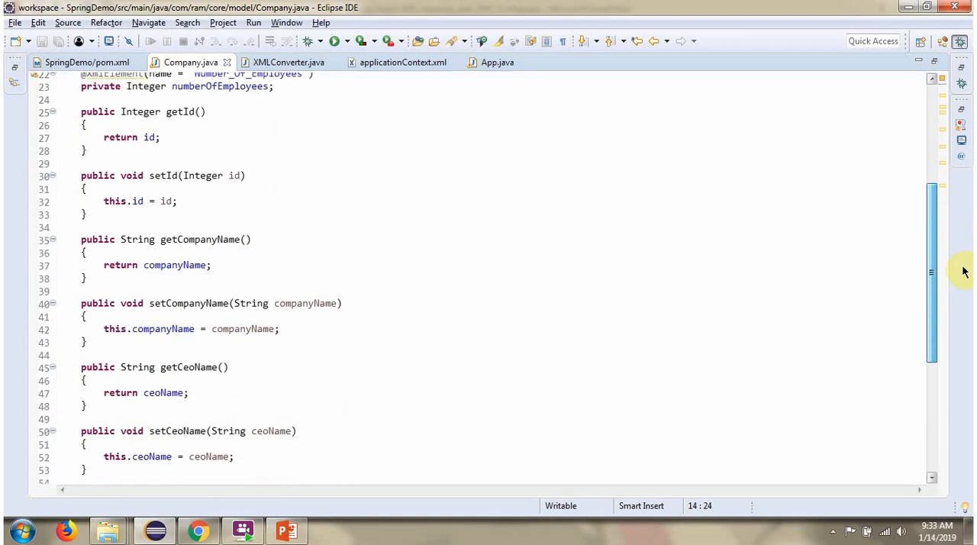
scroll("down", 3)
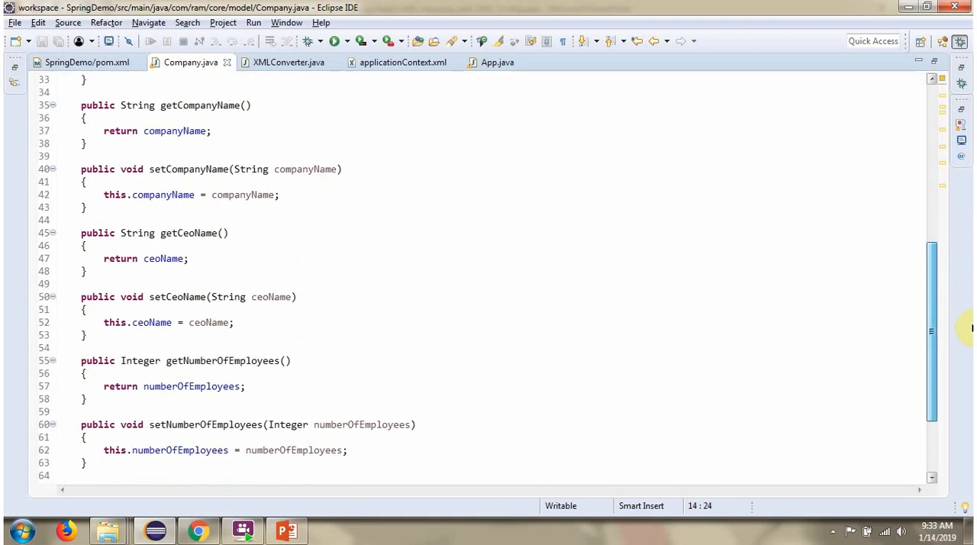
scroll("down", 3)
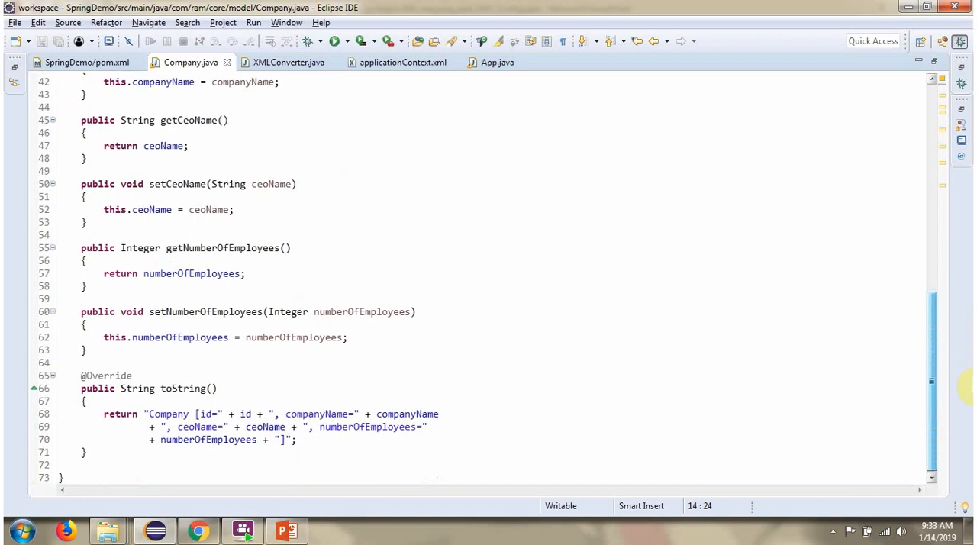
mouse_move(288, 62)
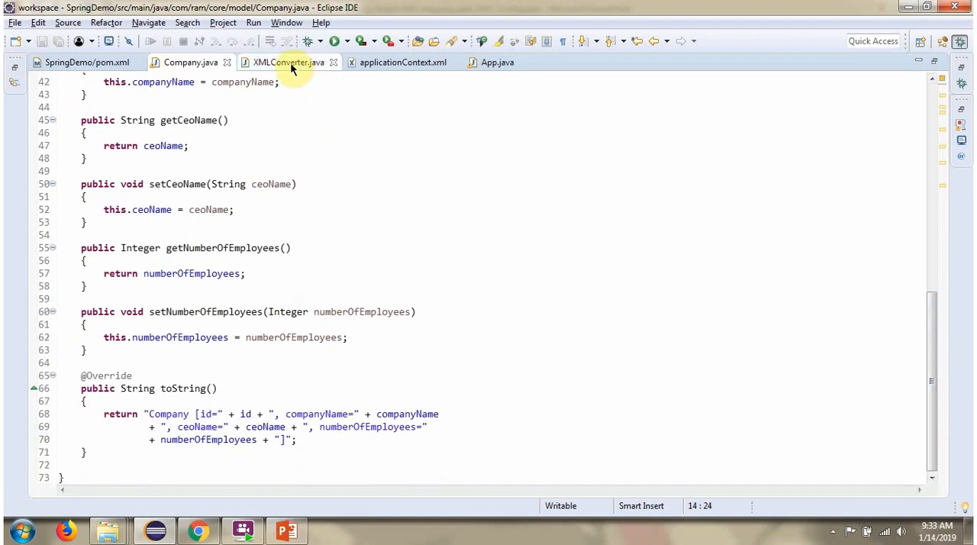
- Review XMLConverter.java, then view applicationContext.xml with its Jaxb2Marshaller bean
left_click(288, 62)
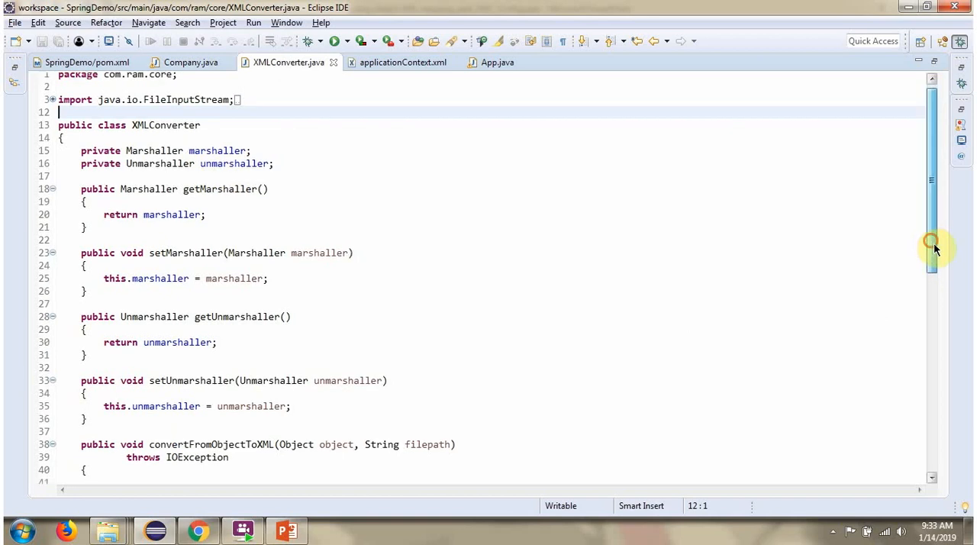
scroll("down", 3)
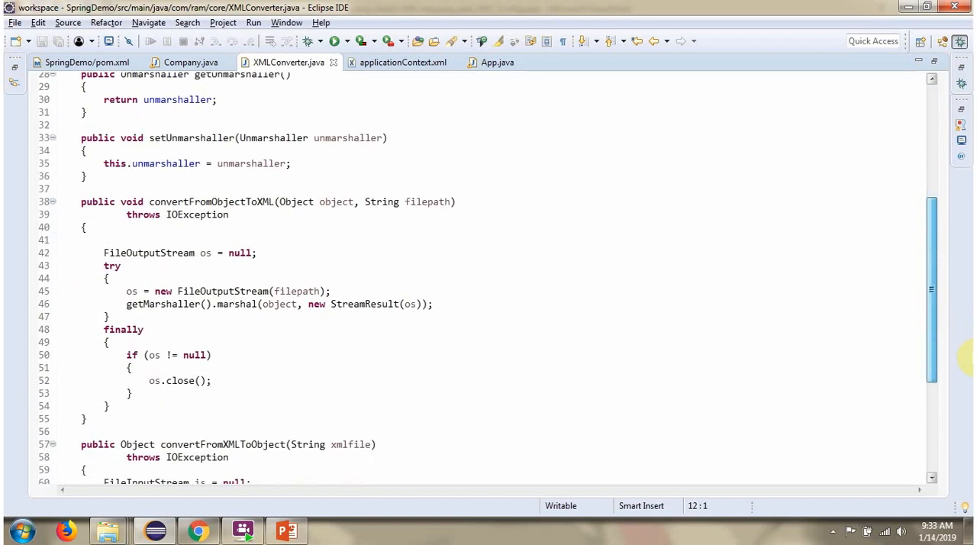
scroll("down", 3)
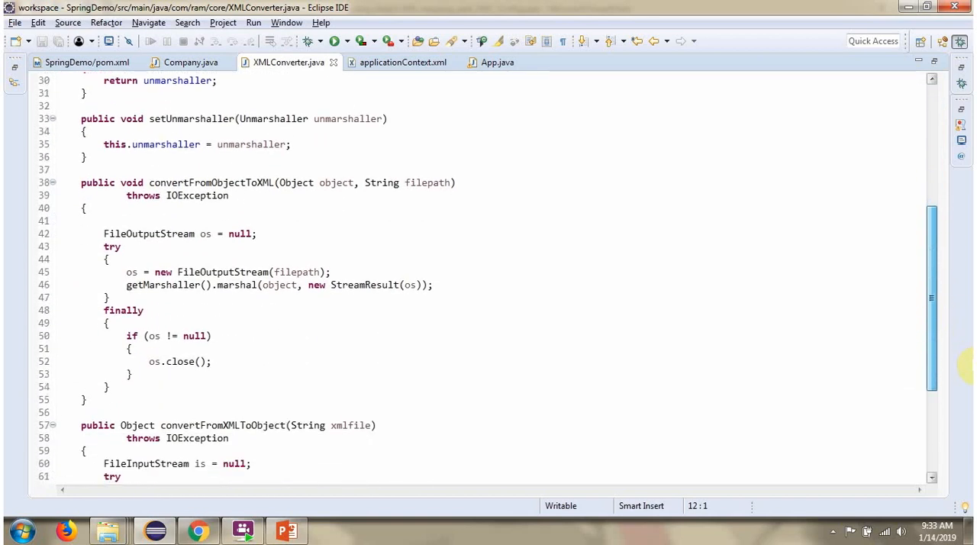
scroll("down", 3)
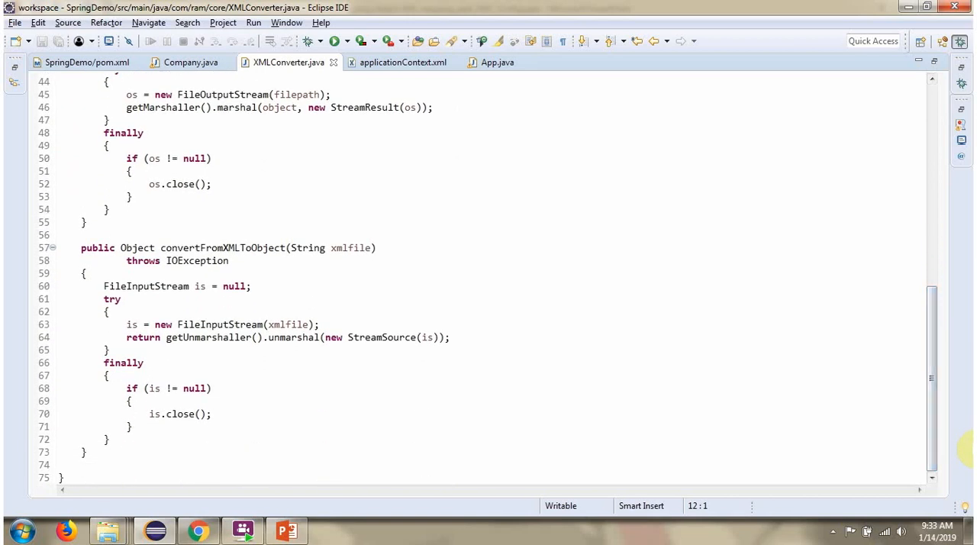
left_click(402, 62)
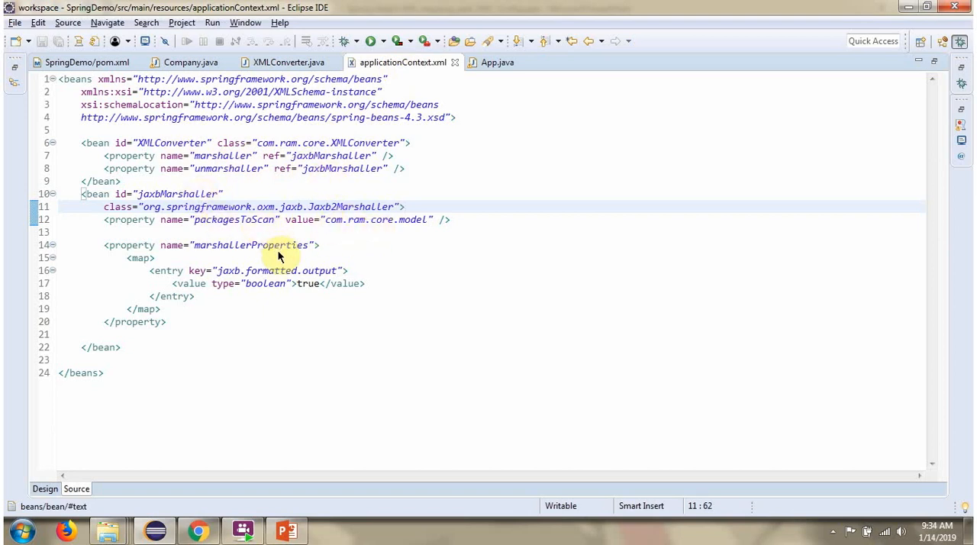
mouse_move(501, 128)
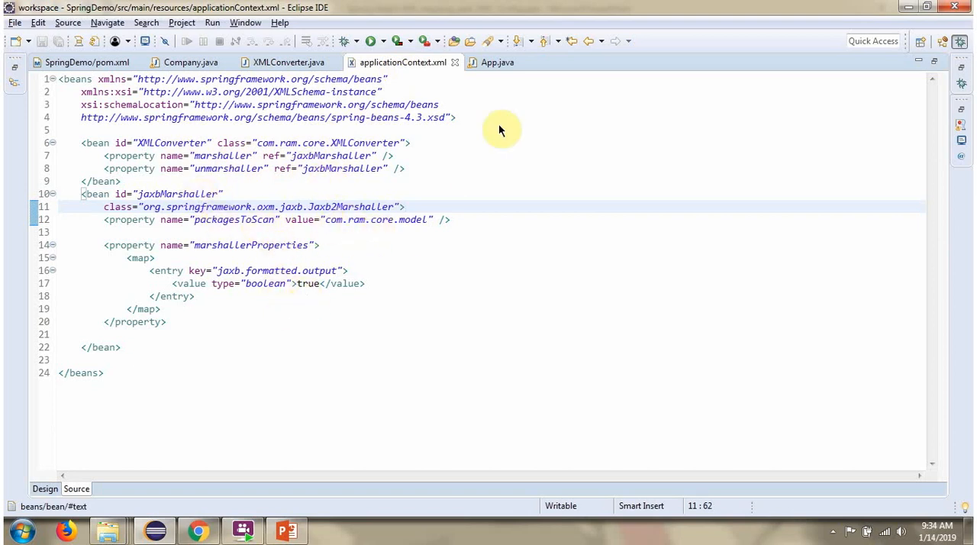
- Switch to App.java and scroll through its main() method
left_click(497, 62)
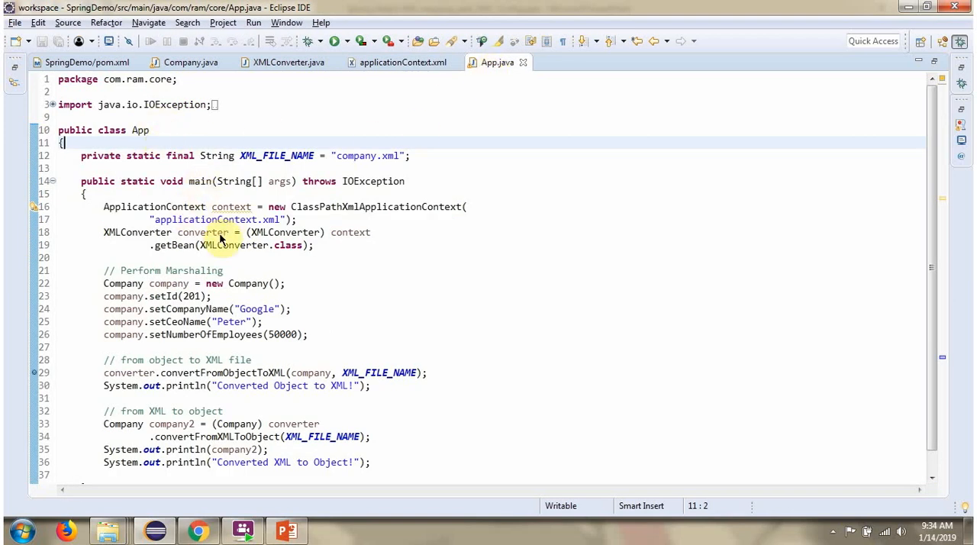
mouse_move(228, 359)
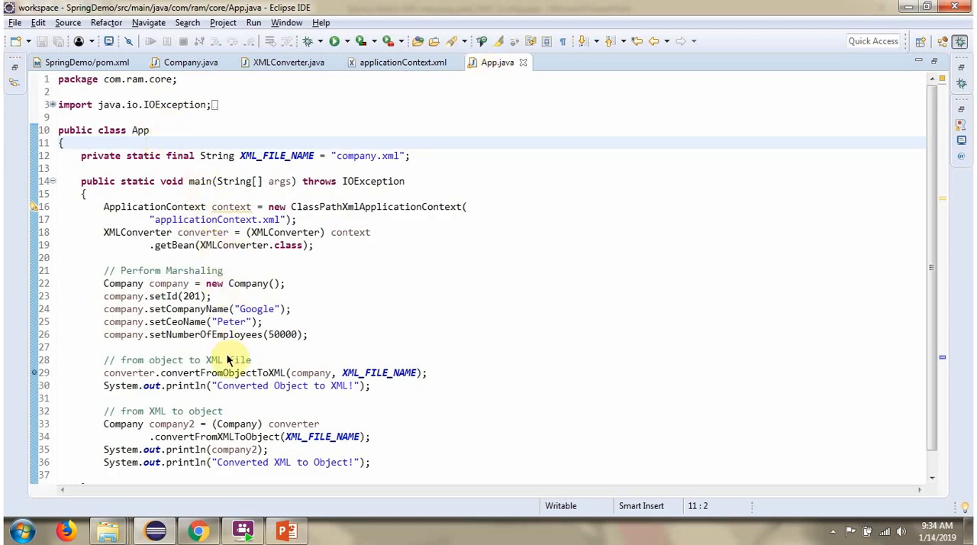
mouse_move(240, 461)
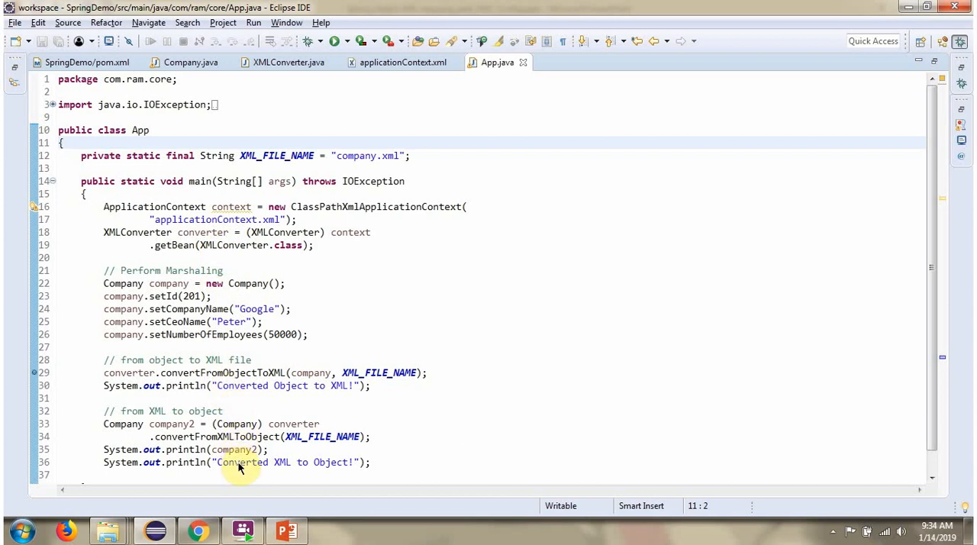
scroll("down", 3)
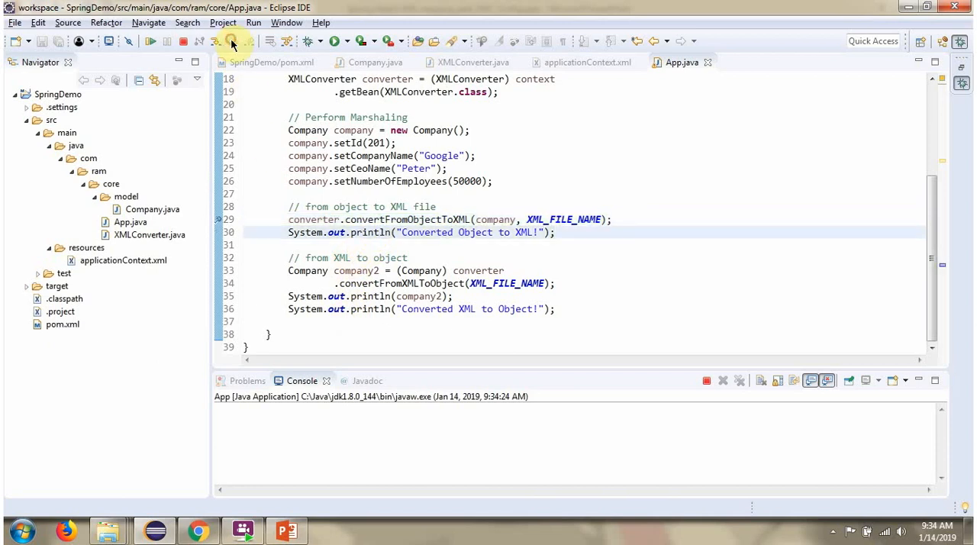
- Step over the object-to-XML line, then bring up the SpringDemo project's context menu
left_click(233, 42)
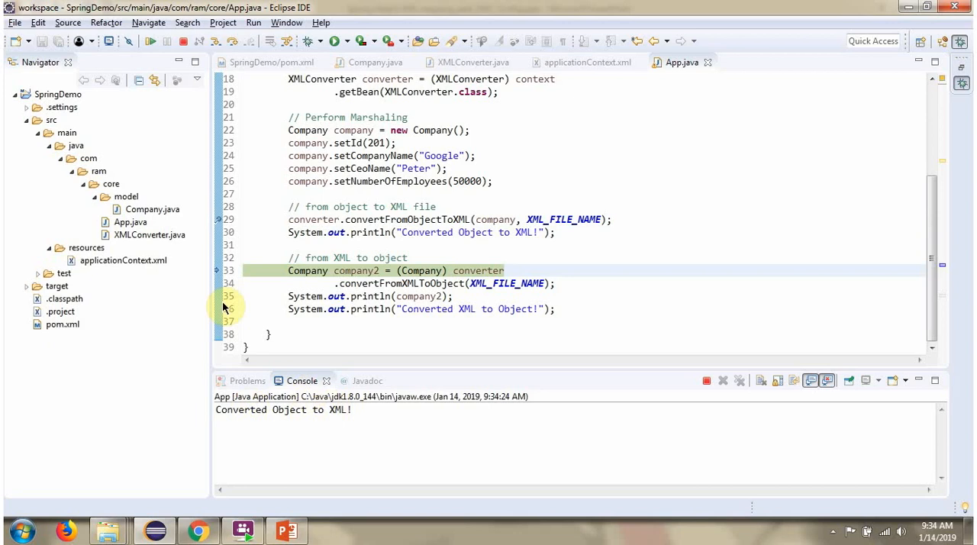
right_click(57, 93)
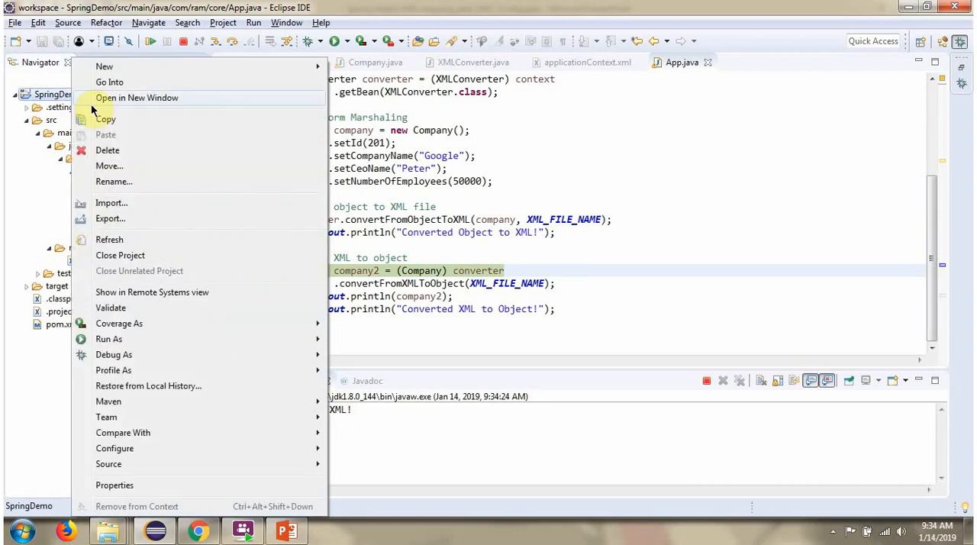
mouse_move(119, 322)
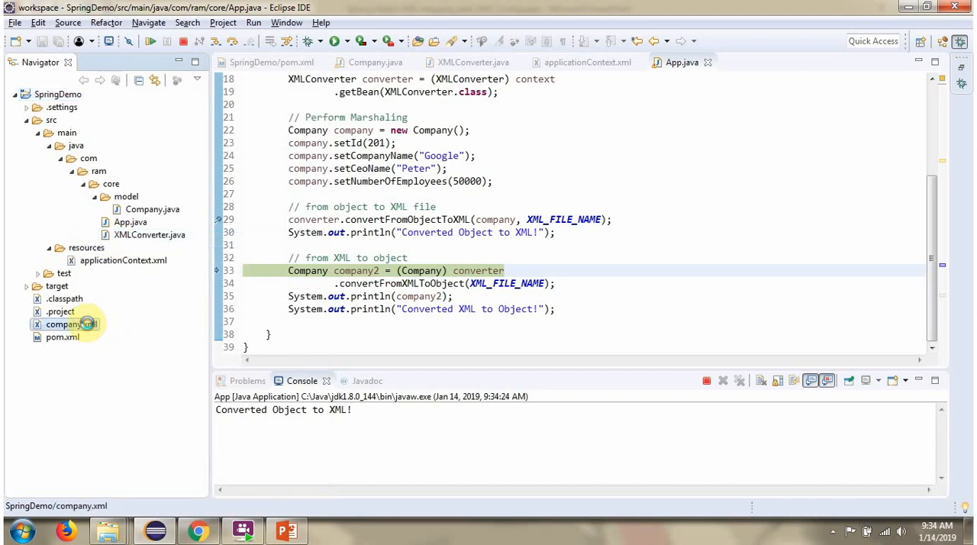
- Inspect company.xml, return to App.java, and continue so the converted Company object prints
double_click(62, 323)
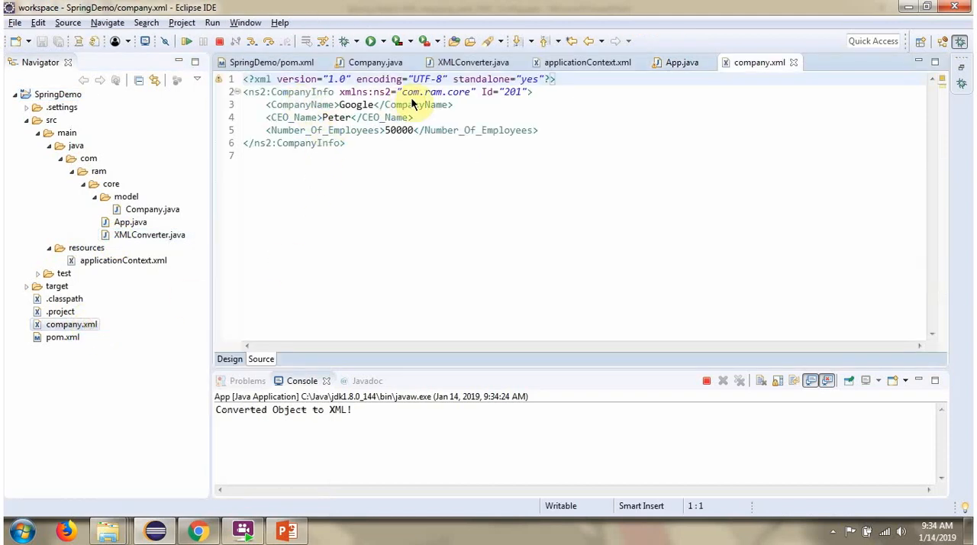
mouse_move(374, 156)
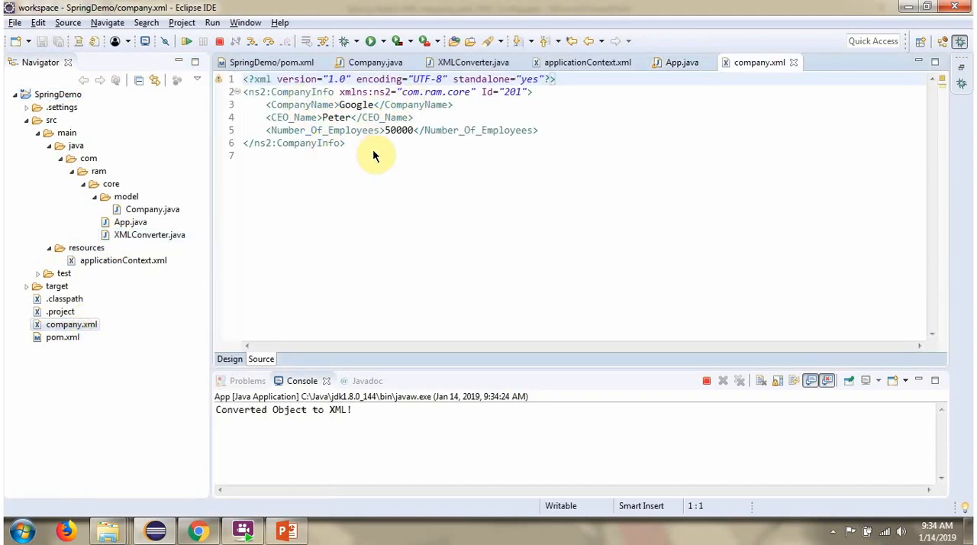
left_click(680, 62)
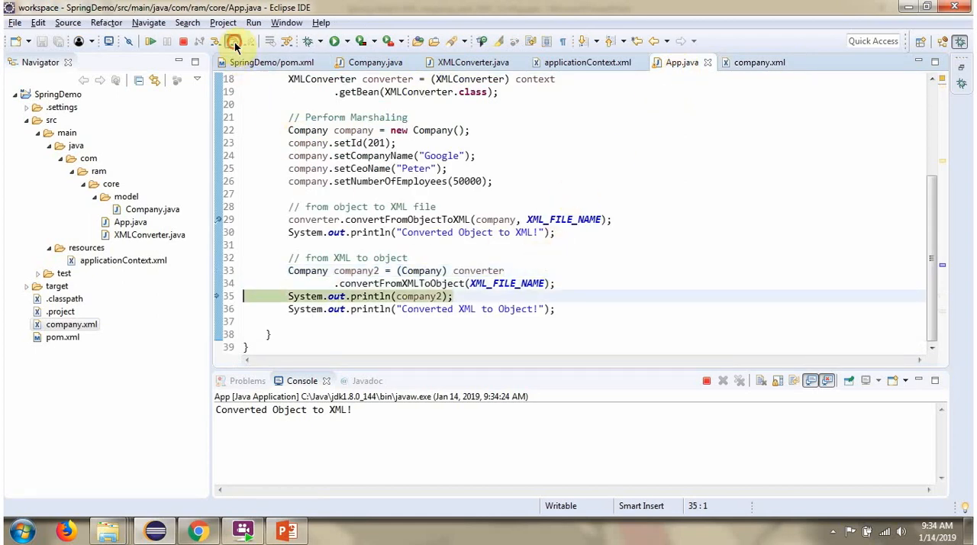
left_click(234, 42)
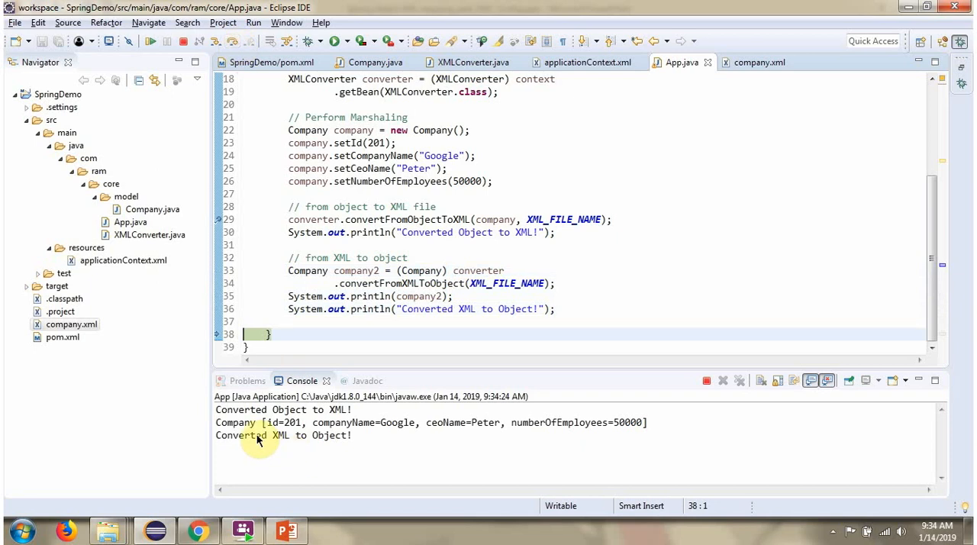